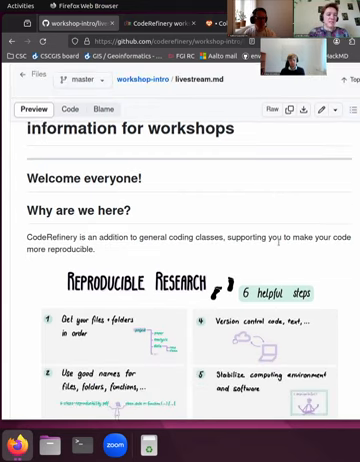
scroll(down, 3)
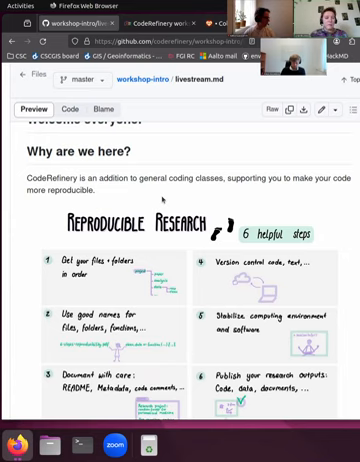
scroll(down, 3)
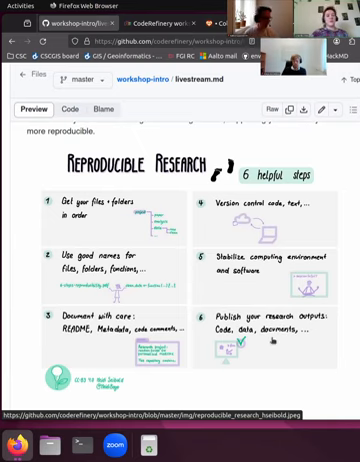
scroll(down, 3)
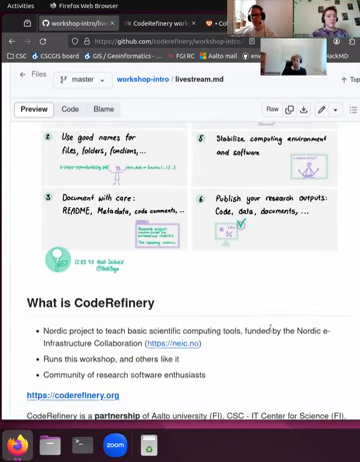
scroll(down, 3)
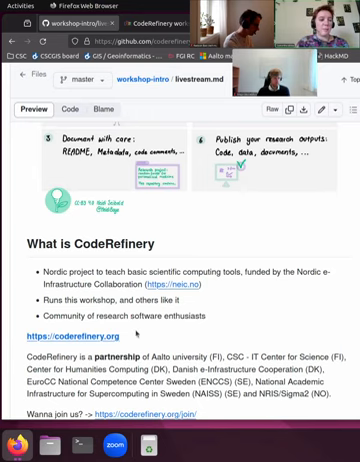
scroll(down, 3)
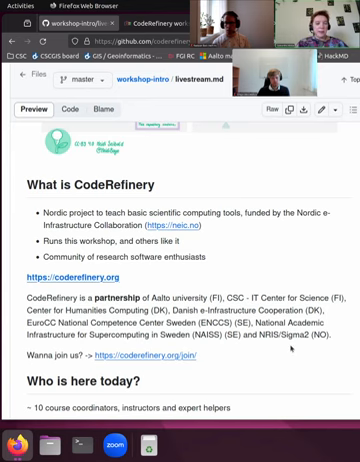
scroll(down, 3)
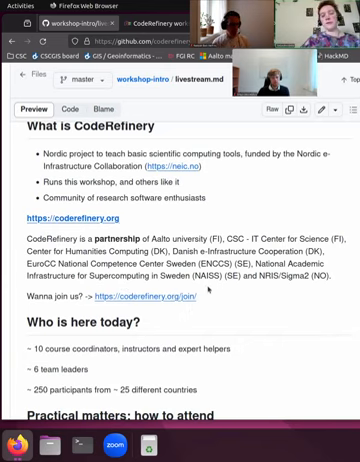
scroll(down, 3)
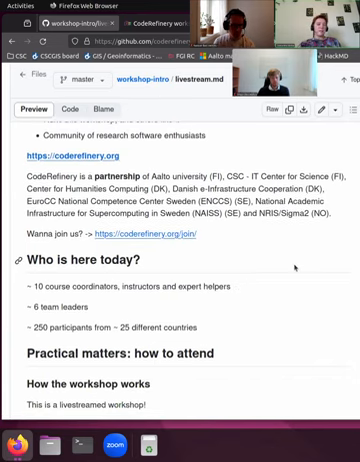
scroll(down, 3)
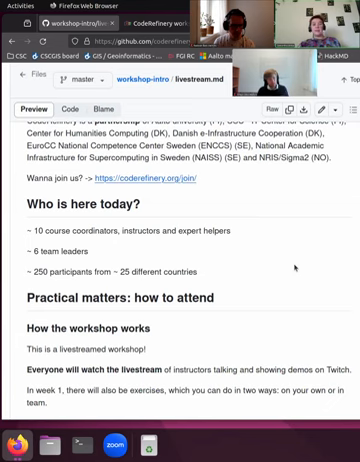
scroll(down, 3)
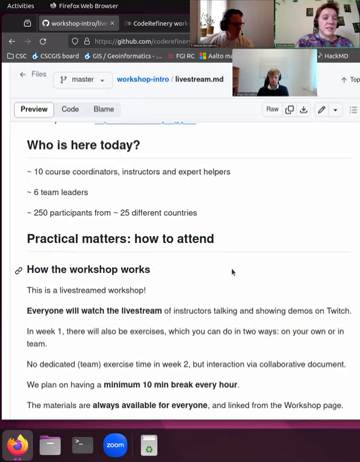
scroll(down, 3)
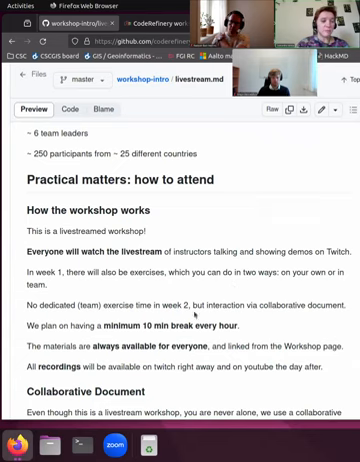
scroll(down, 3)
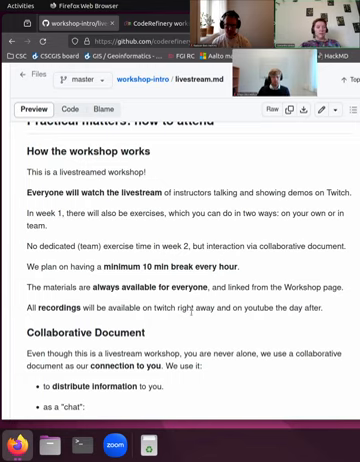
scroll(down, 3)
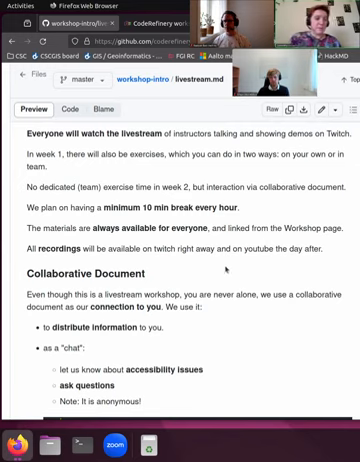
mouse_move(227, 302)
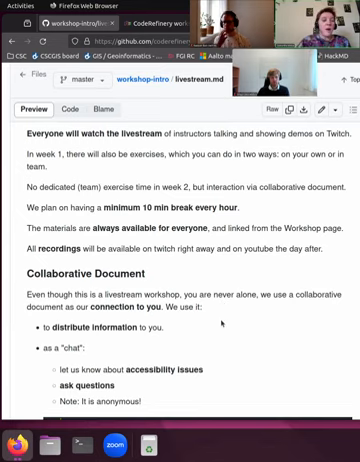
scroll(down, 3)
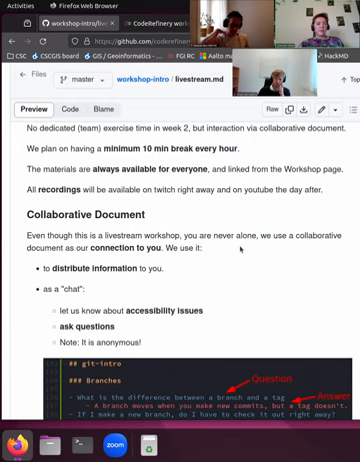
scroll(down, 3)
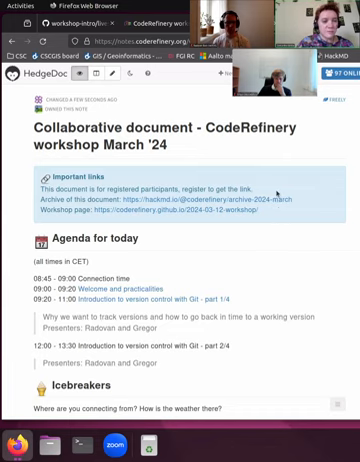
mouse_move(205, 162)
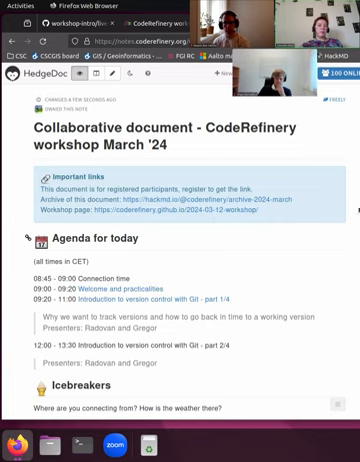
scroll(down, 3)
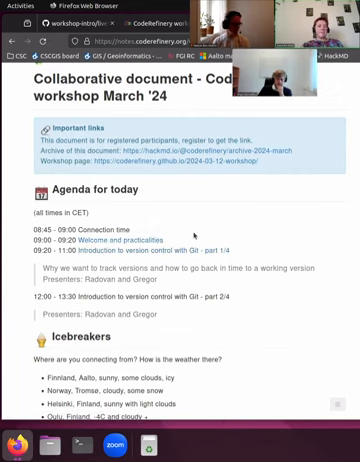
scroll(down, 3)
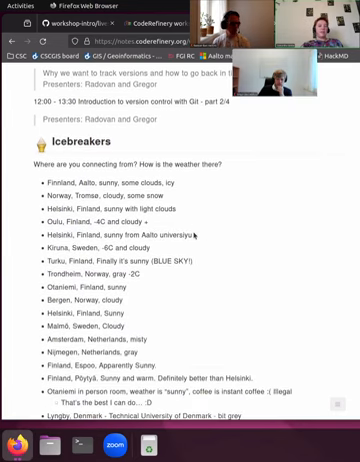
scroll(down, 3)
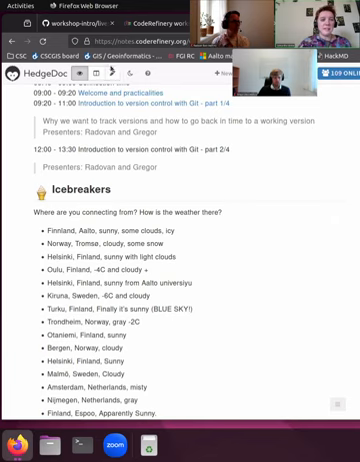
mouse_move(113, 77)
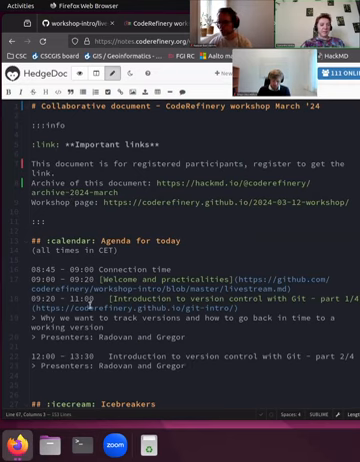
scroll(down, 3)
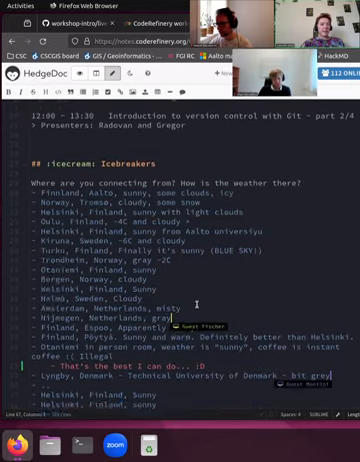
scroll(down, 3)
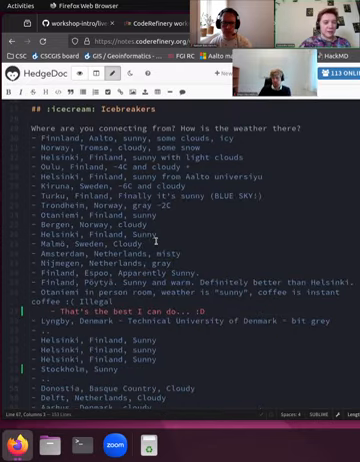
scroll(down, 3)
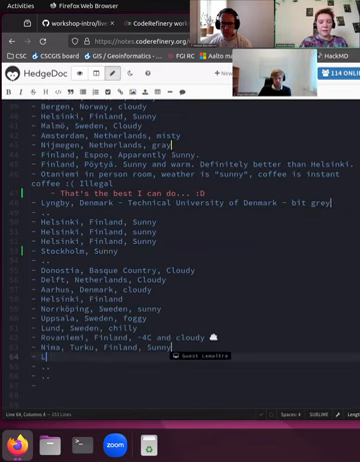
text(Lohja, Finland,)
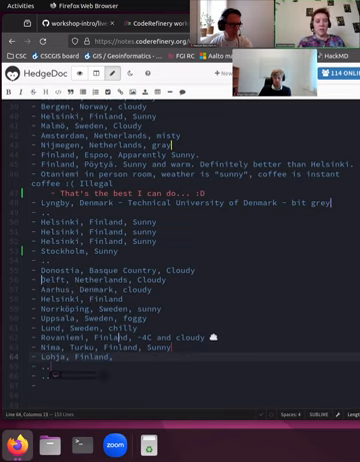
text(sunny with some clouds)
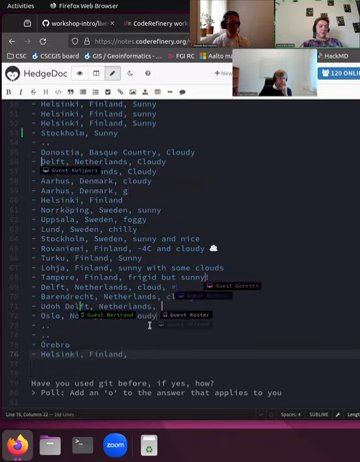
scroll(down, 3)
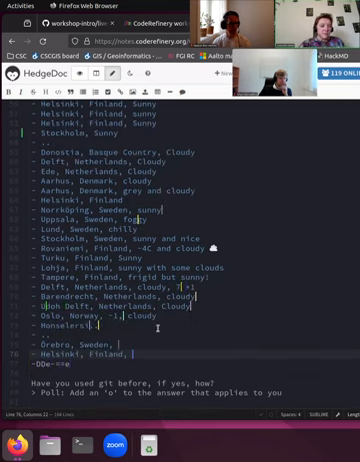
scroll(down, 3)
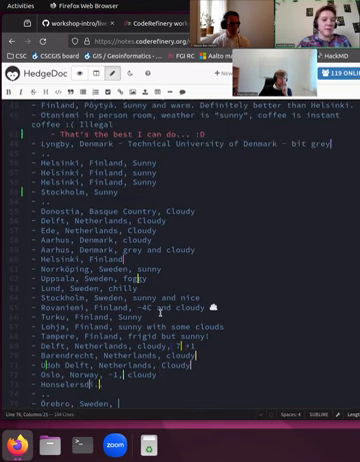
scroll(down, 3)
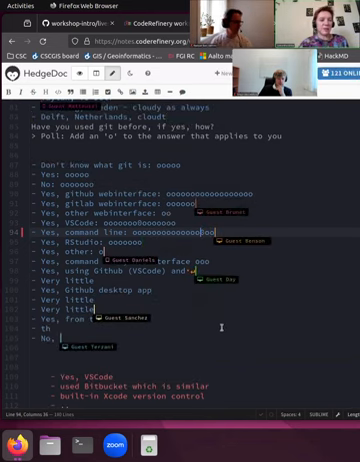
scroll(down, 3)
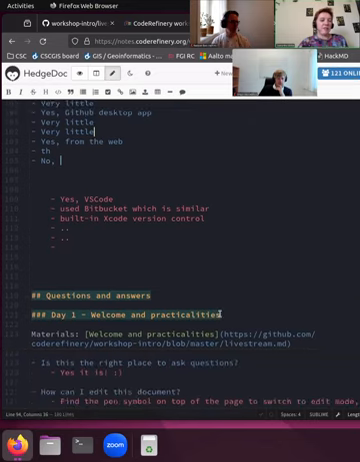
scroll(down, 3)
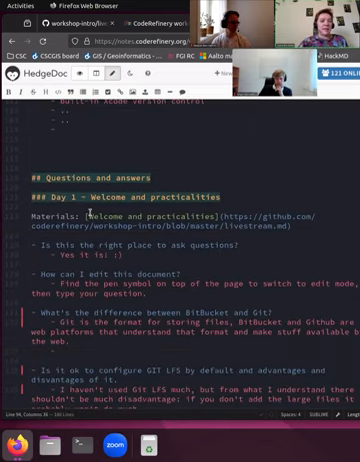
scroll(down, 3)
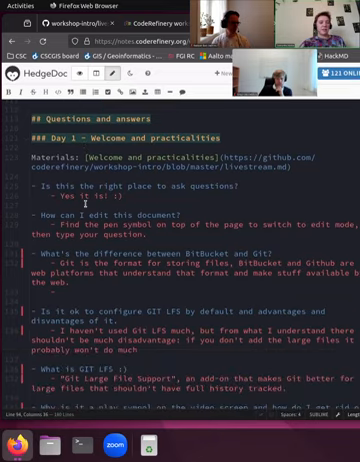
scroll(down, 3)
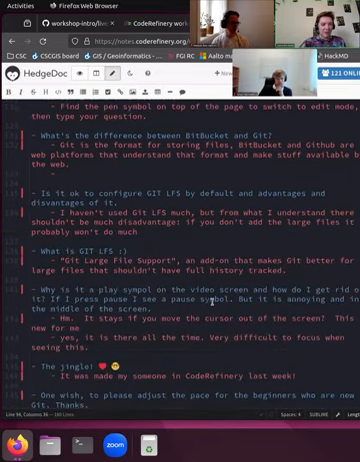
scroll(down, 3)
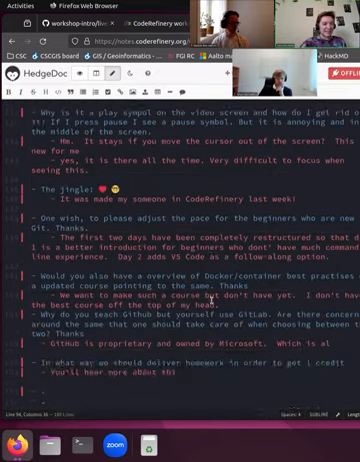
scroll(down, 3)
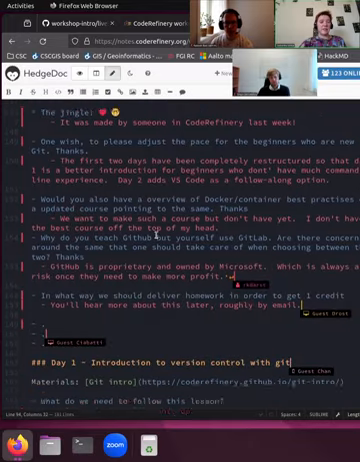
scroll(down, 3)
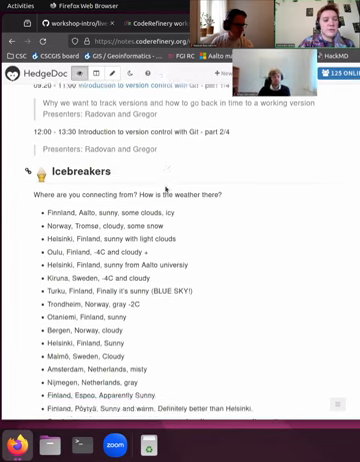
scroll(down, 3)
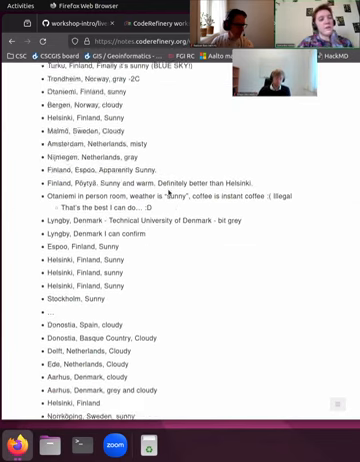
scroll(down, 3)
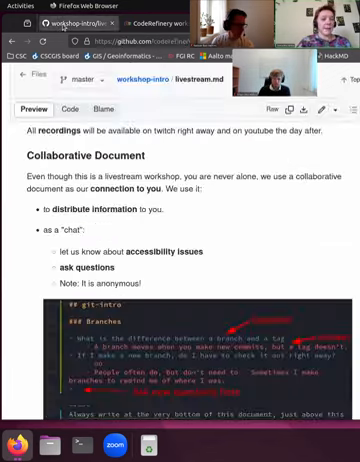
scroll(down, 3)
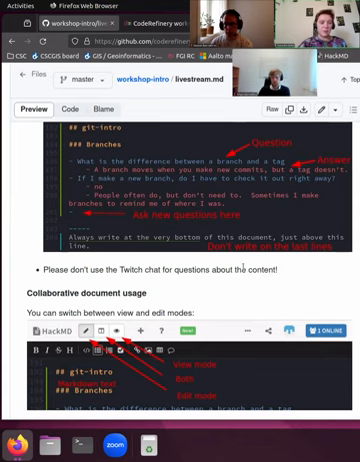
scroll(down, 3)
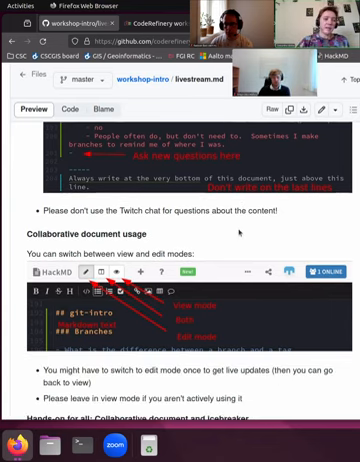
scroll(down, 3)
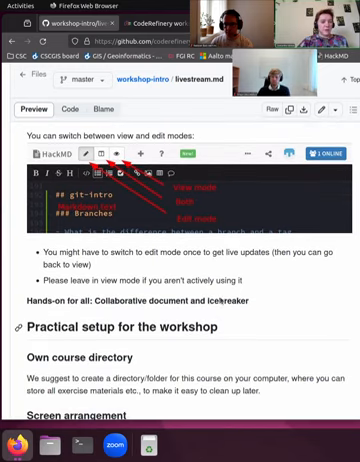
scroll(down, 3)
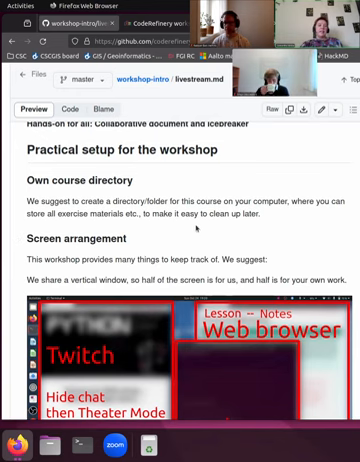
scroll(down, 3)
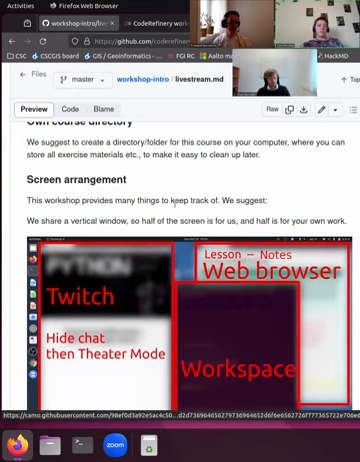
scroll(down, 3)
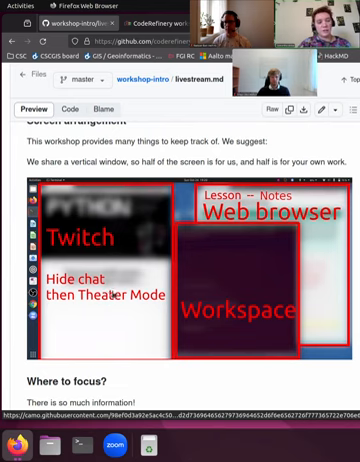
scroll(down, 3)
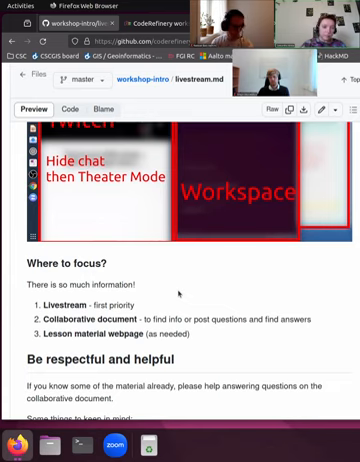
scroll(down, 3)
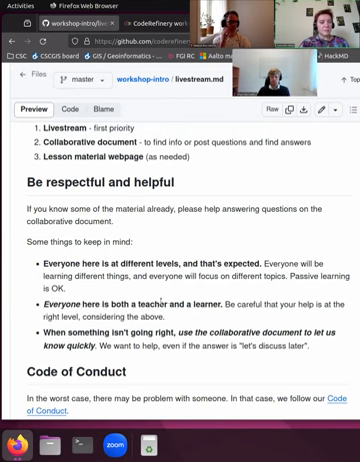
scroll(down, 3)
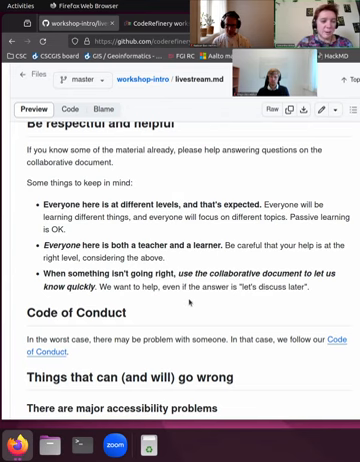
scroll(down, 3)
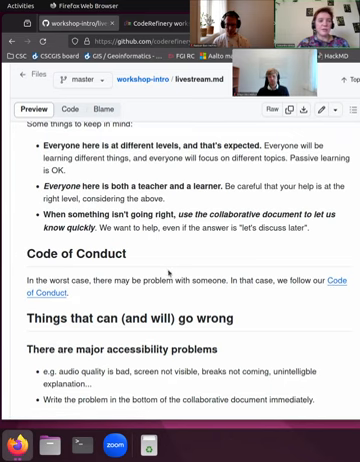
scroll(down, 3)
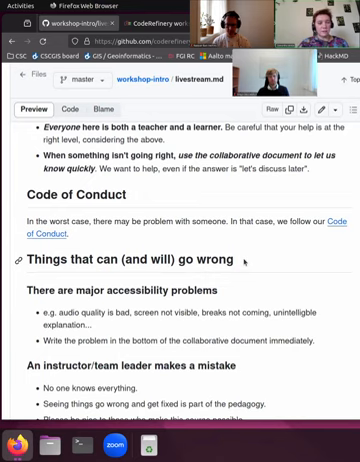
scroll(down, 3)
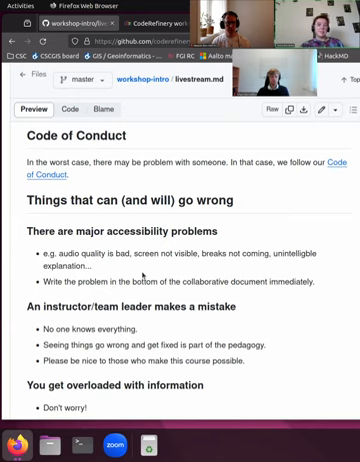
scroll(down, 3)
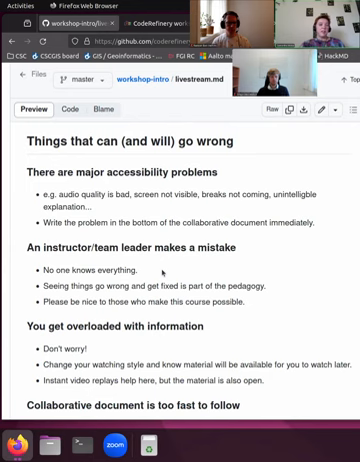
scroll(down, 3)
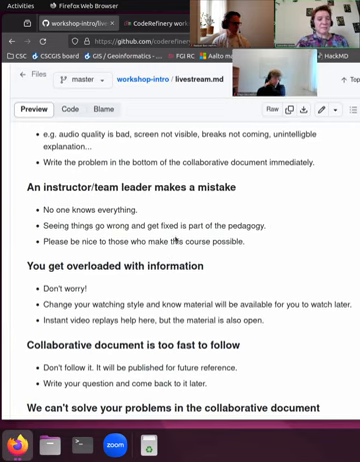
scroll(down, 3)
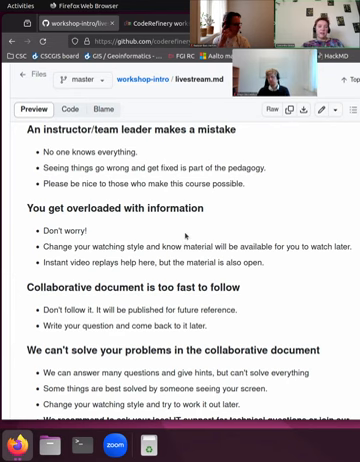
scroll(down, 3)
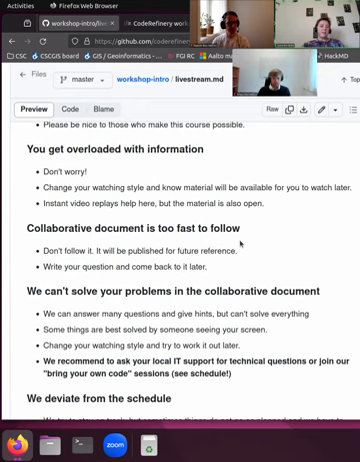
scroll(down, 3)
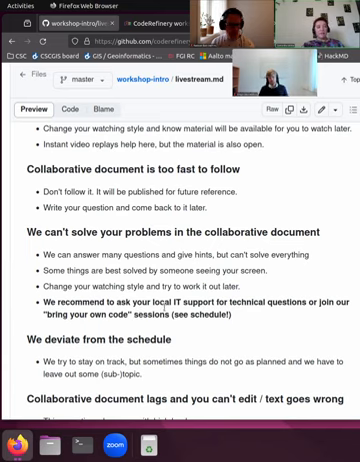
scroll(down, 3)
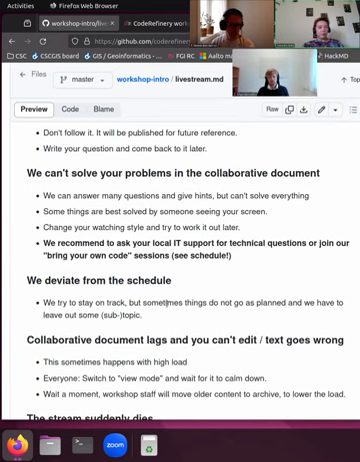
scroll(down, 3)
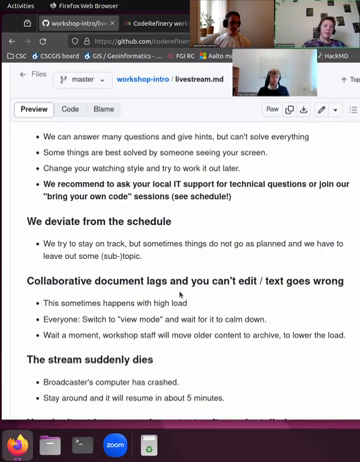
scroll(down, 3)
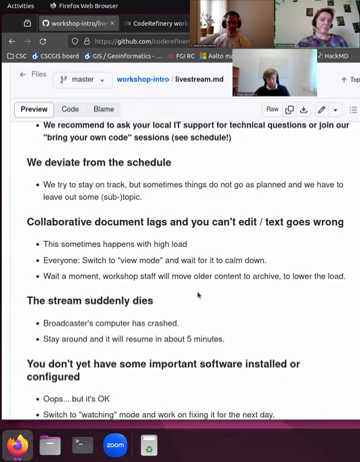
scroll(down, 3)
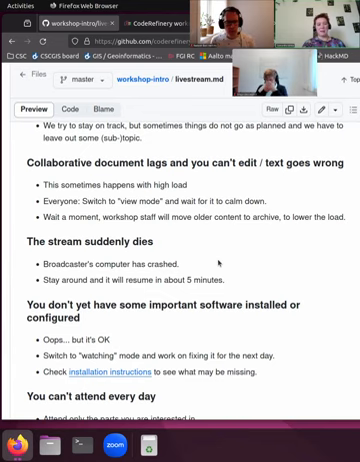
scroll(down, 3)
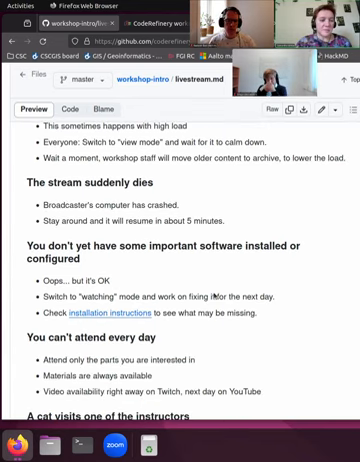
scroll(down, 3)
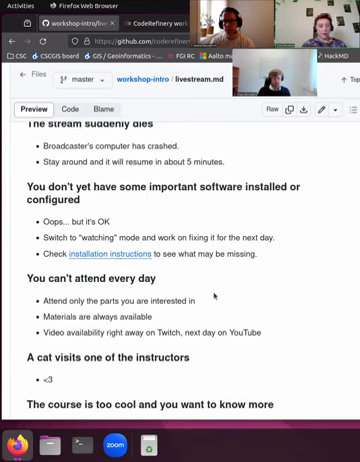
scroll(down, 3)
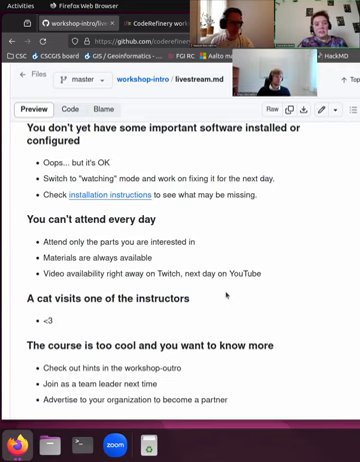
scroll(down, 3)
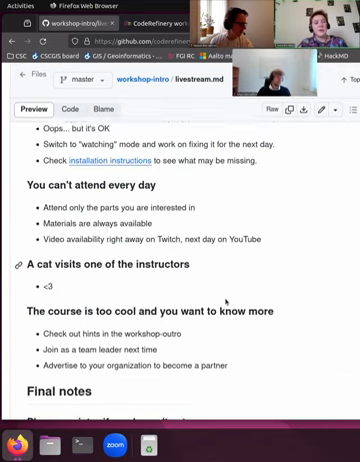
scroll(down, 3)
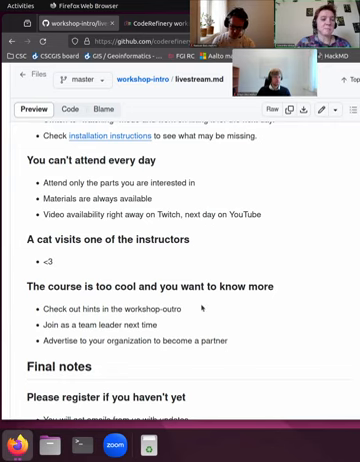
scroll(down, 3)
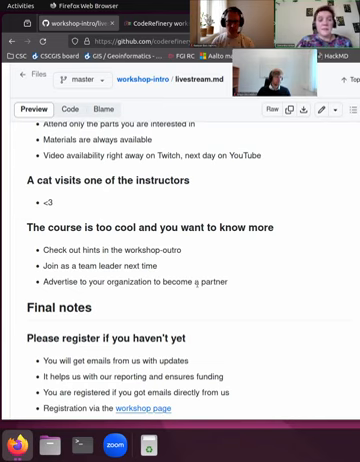
scroll(down, 3)
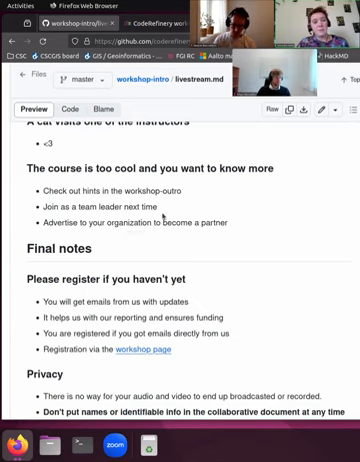
scroll(down, 3)
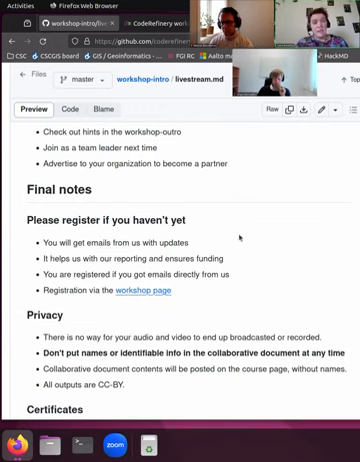
scroll(down, 3)
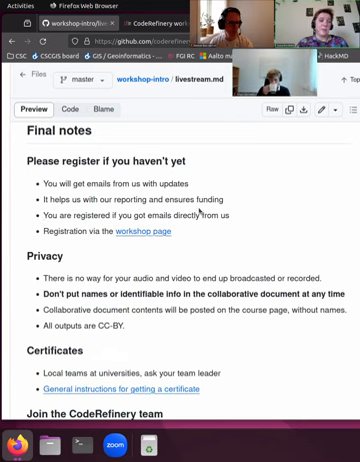
scroll(down, 3)
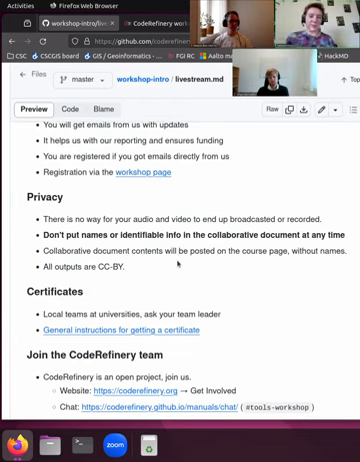
scroll(down, 3)
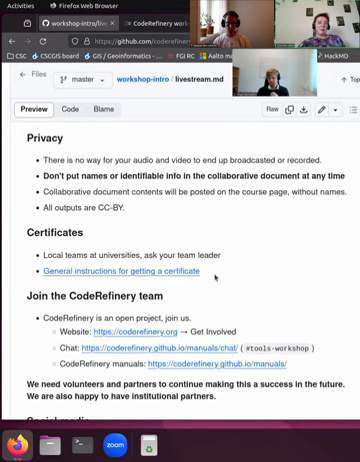
scroll(down, 3)
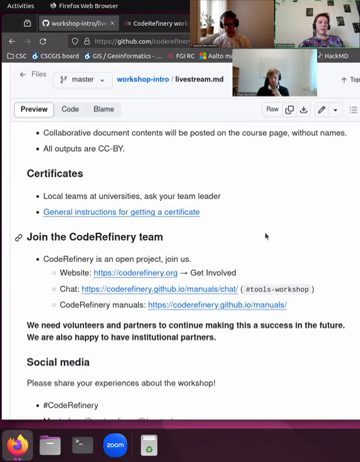
scroll(down, 3)
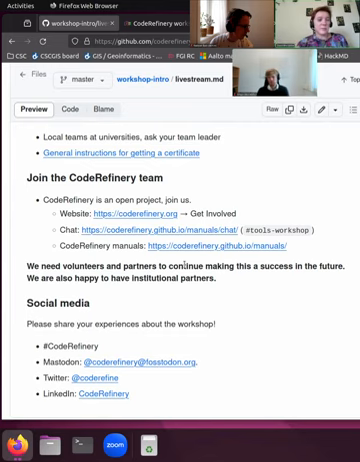
scroll(down, 3)
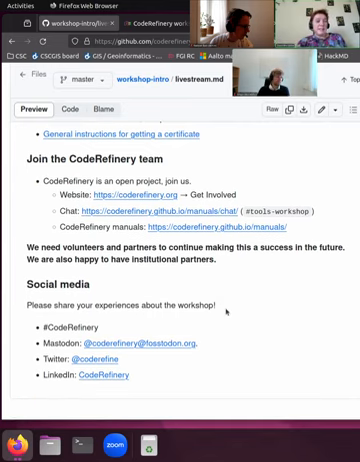